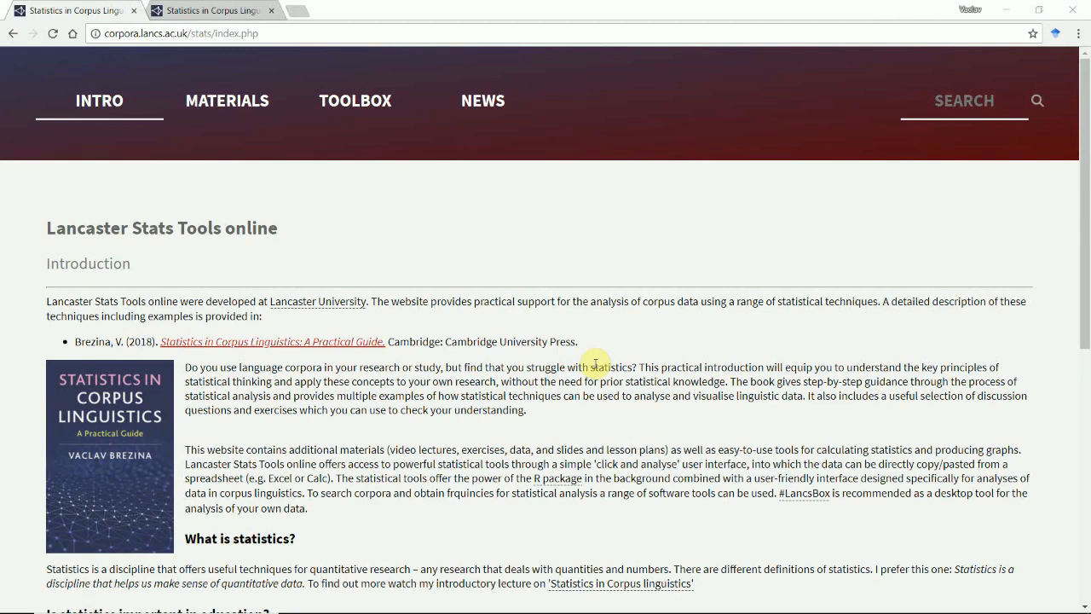
mouse_move(355, 100)
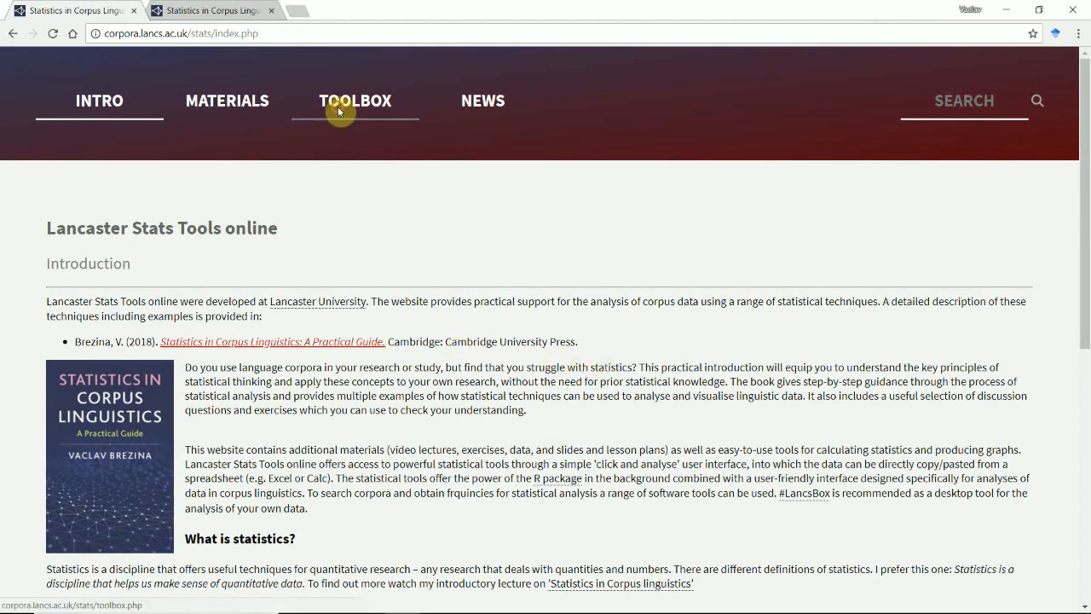
Go to the toolbox and open the Meta-analysis calculator under section 8, Bringing everything together
left_click(354, 100)
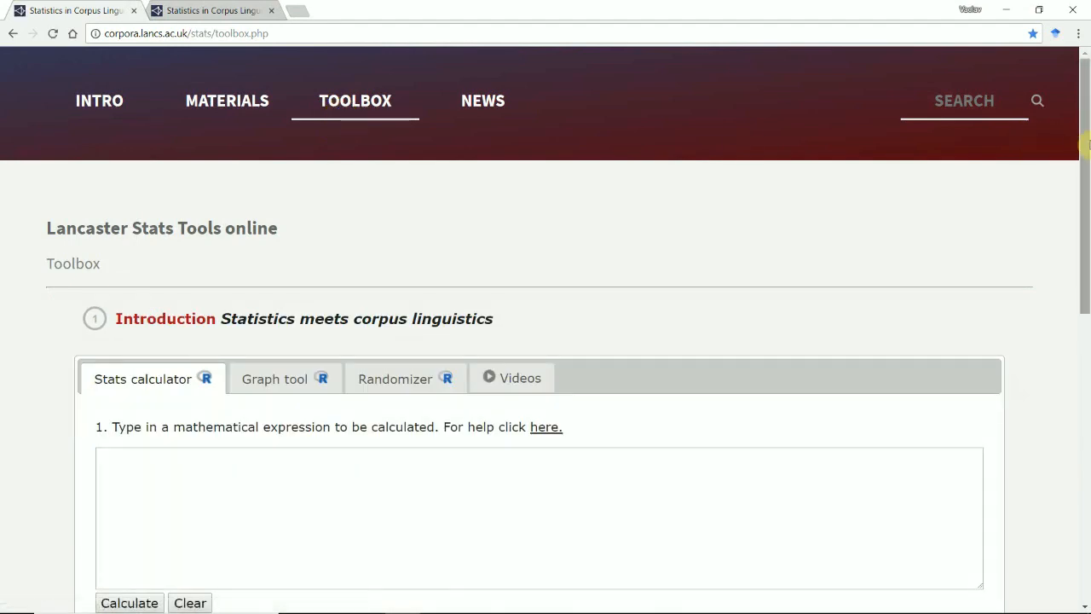
scroll("down", 3)
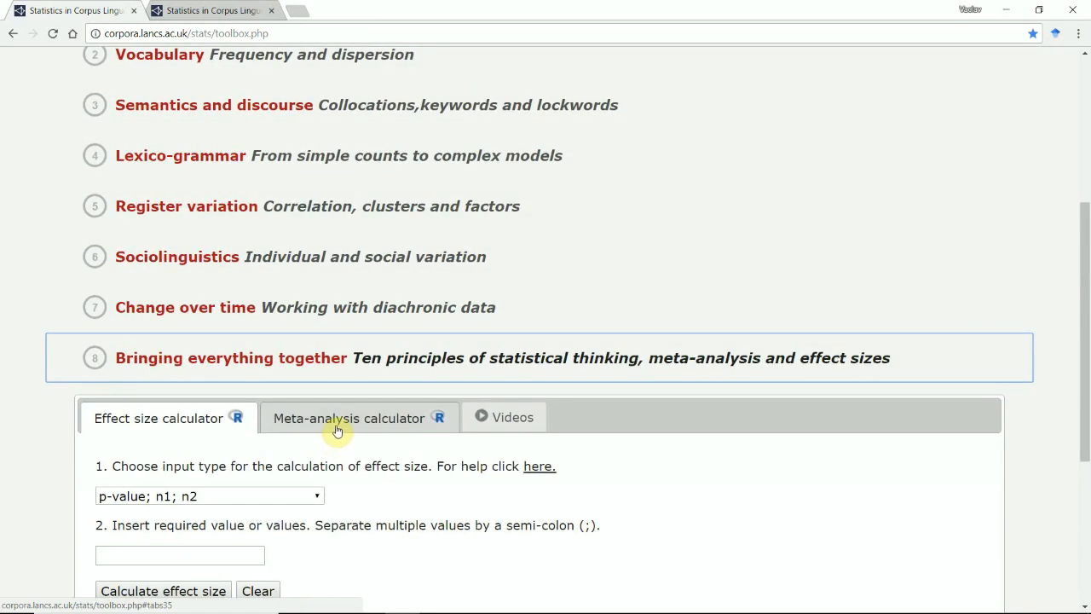
left_click(349, 418)
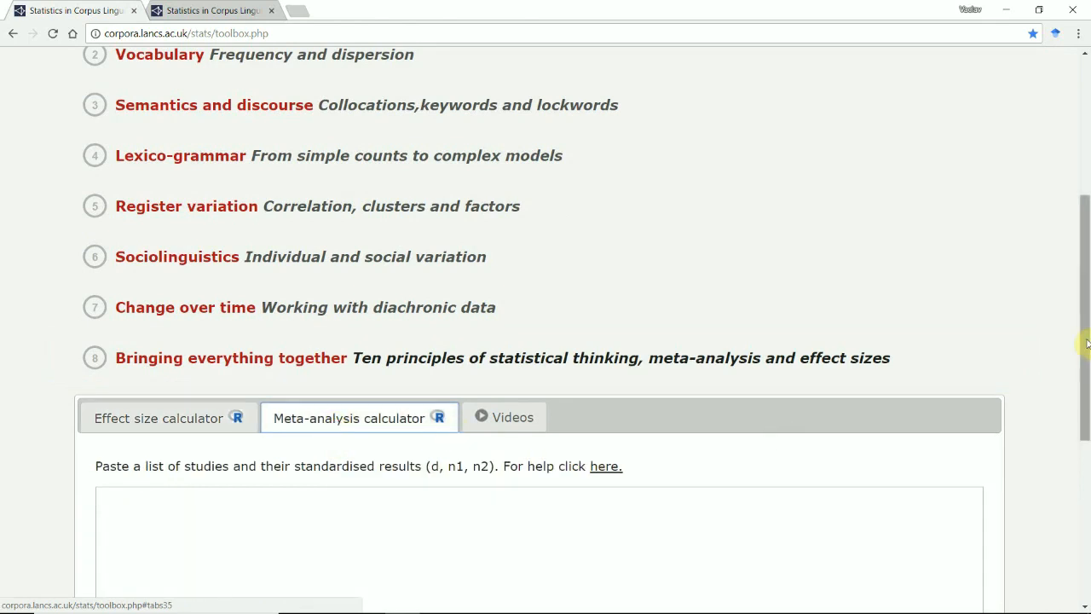
scroll("down", 3)
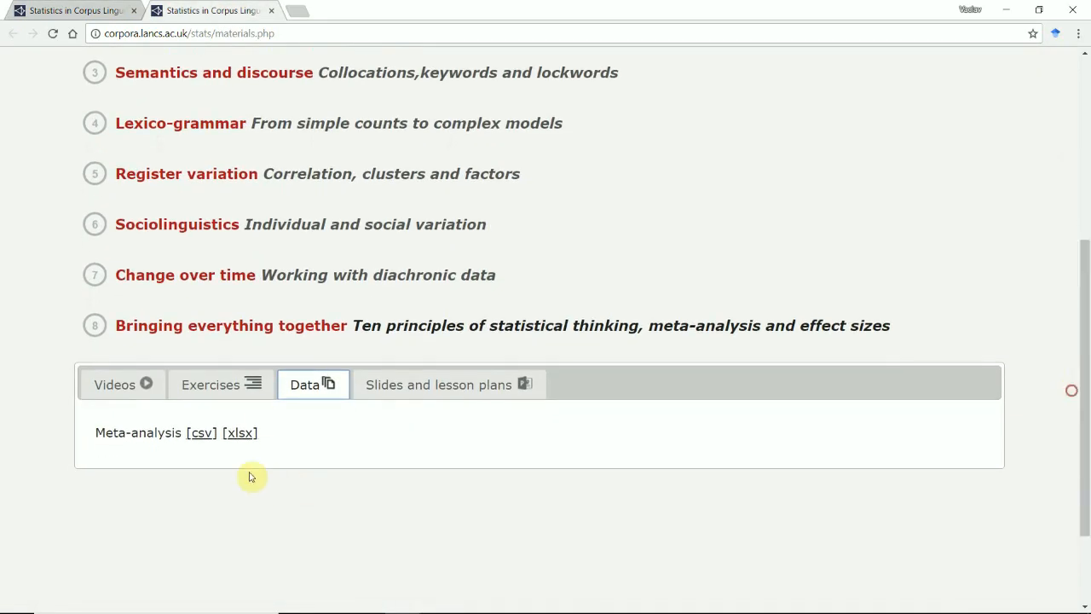
mouse_move(139, 438)
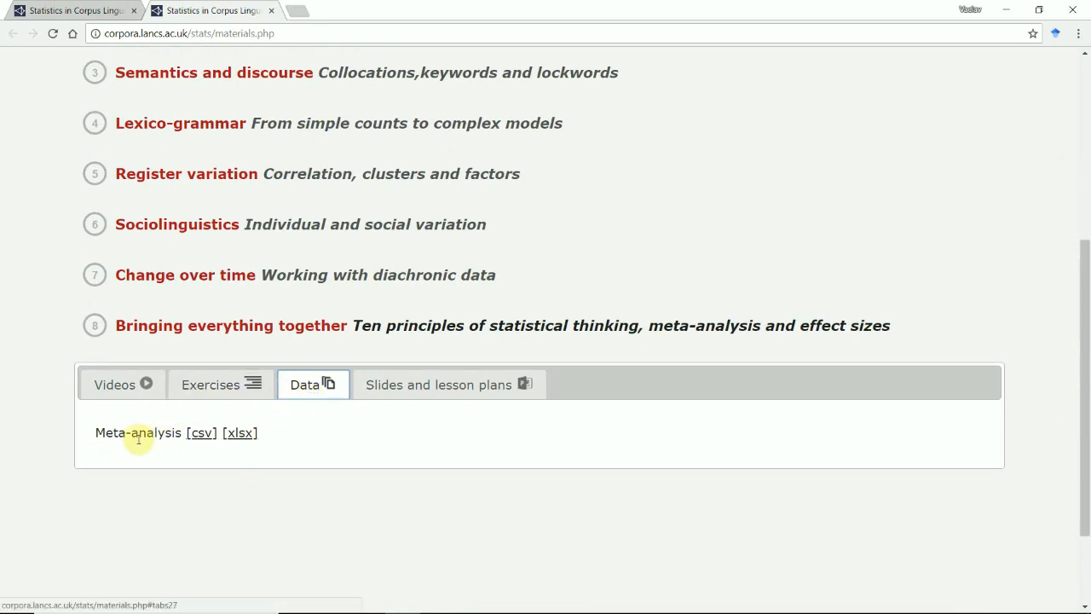
mouse_move(168, 461)
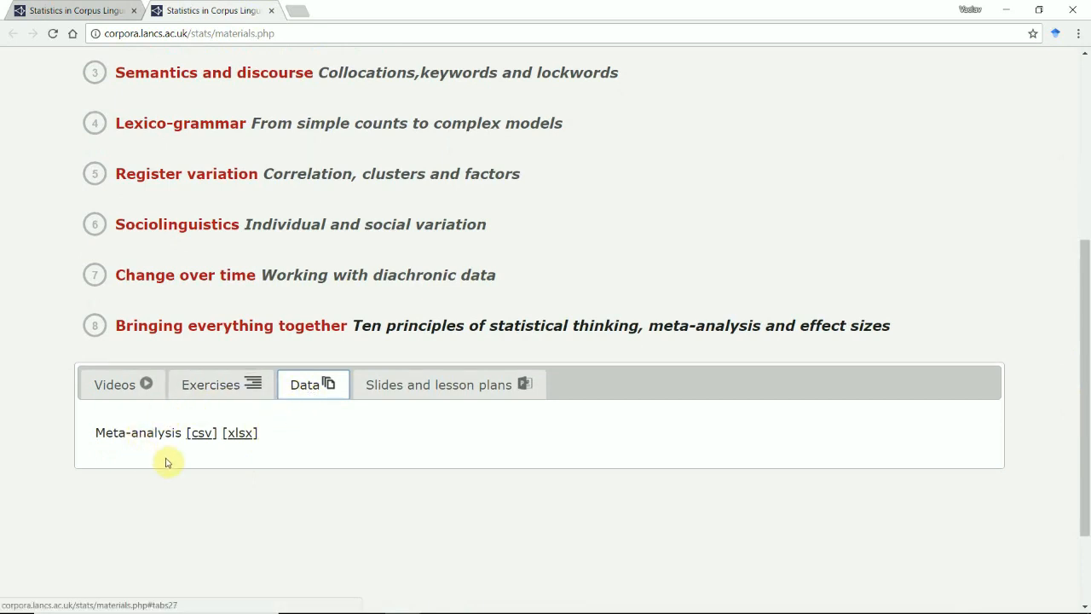
mouse_move(202, 433)
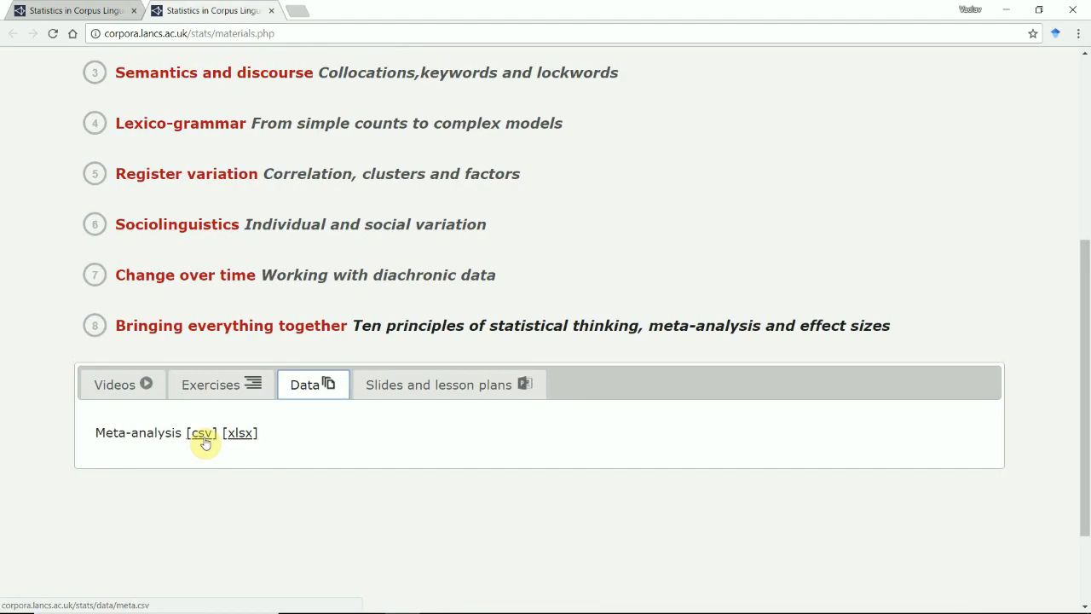
Download the Meta-analysis data for section 8 as a csv file
left_click(201, 433)
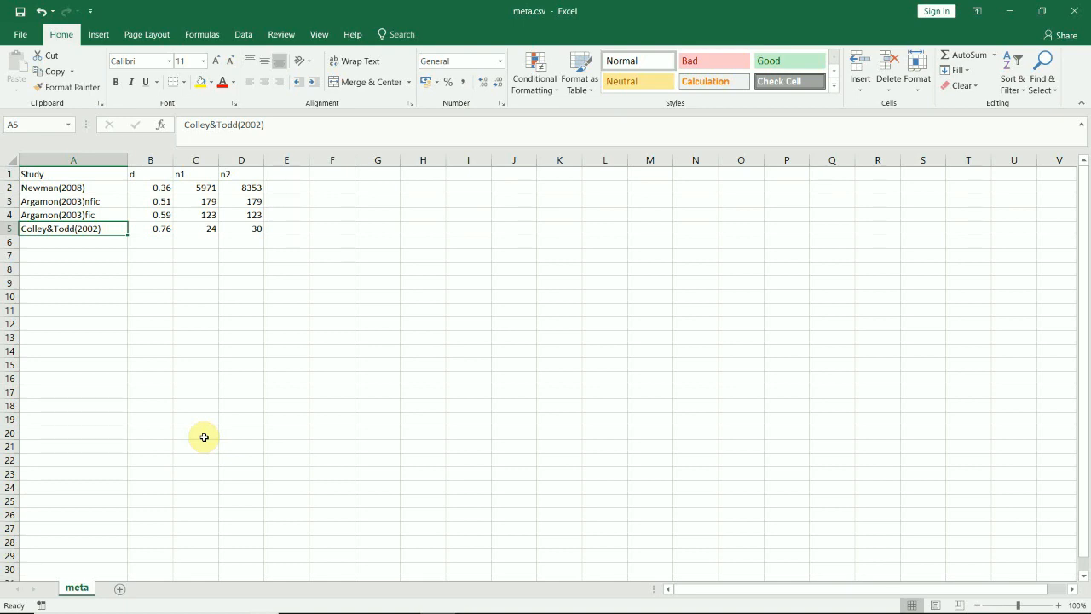
mouse_move(51, 173)
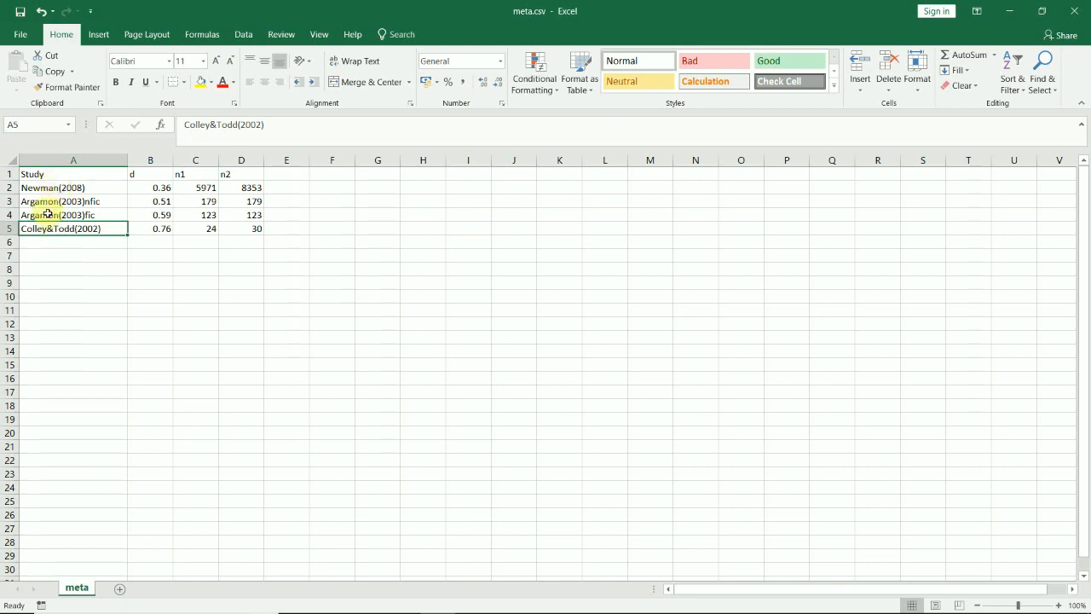
Inspect the d, n1 and n2 columns and the last study's values in meta.csv
left_click(150, 174)
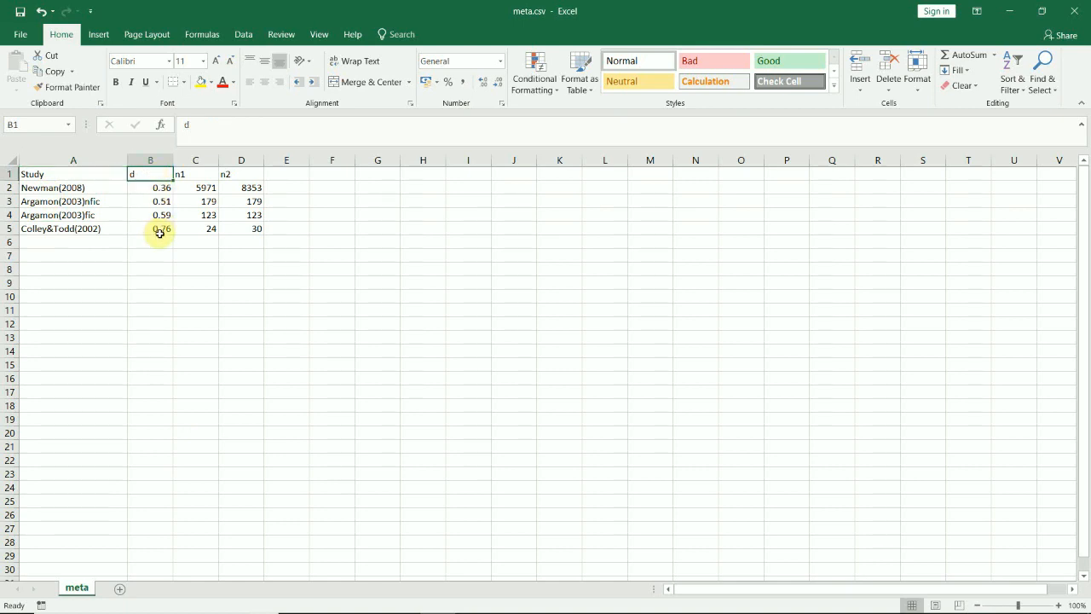
left_click(195, 174)
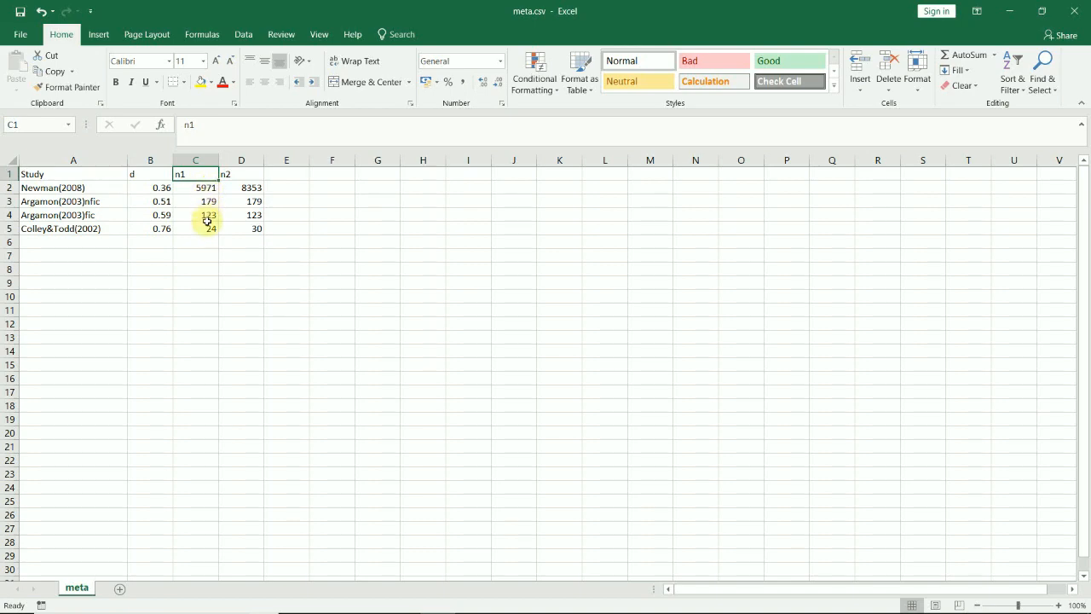
mouse_move(241, 178)
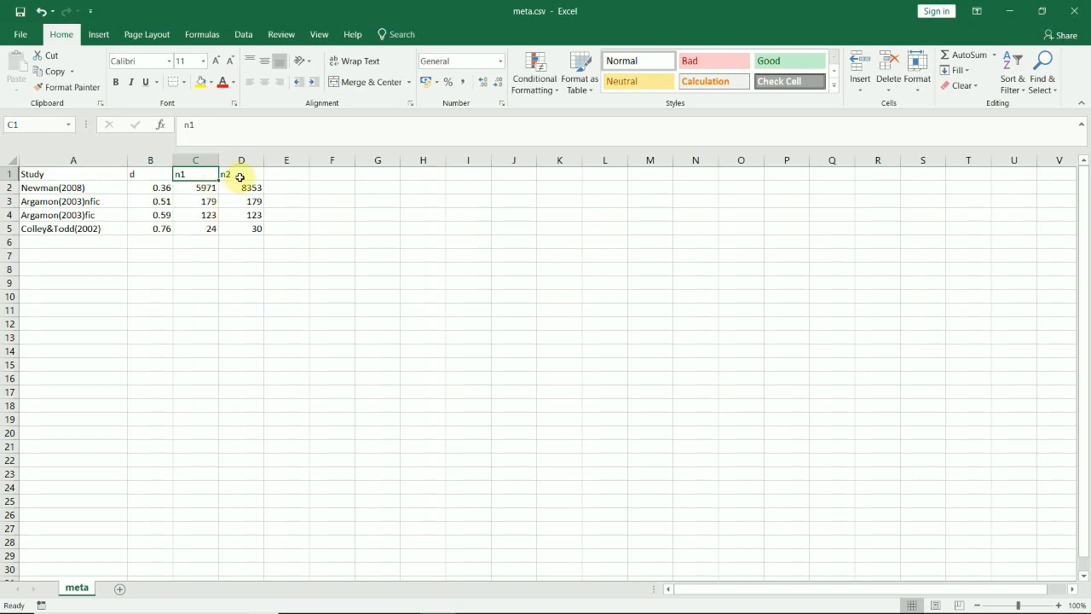
left_click(241, 173)
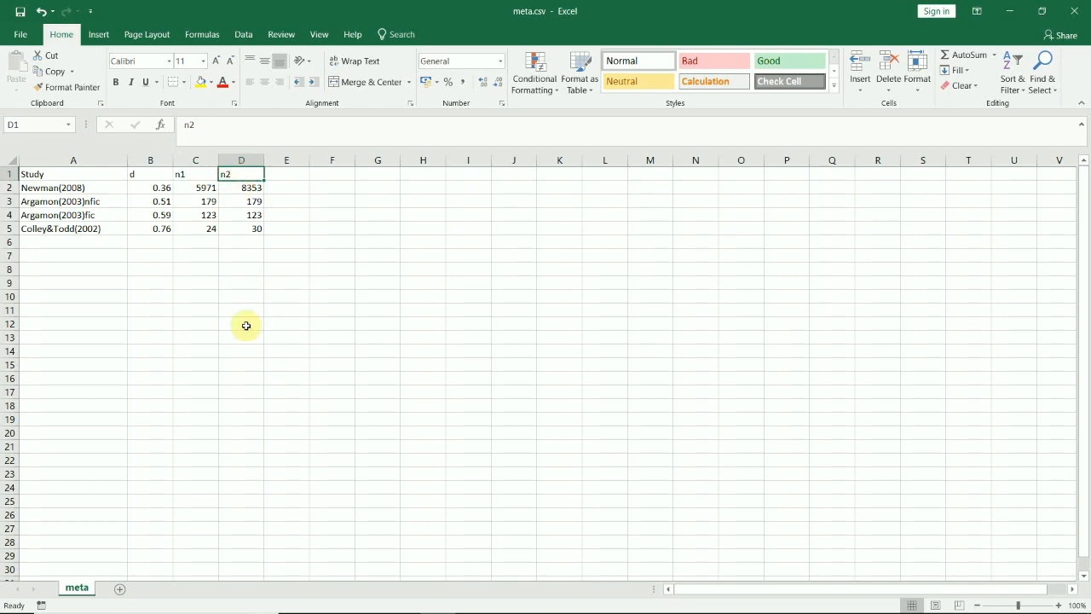
left_click(242, 228)
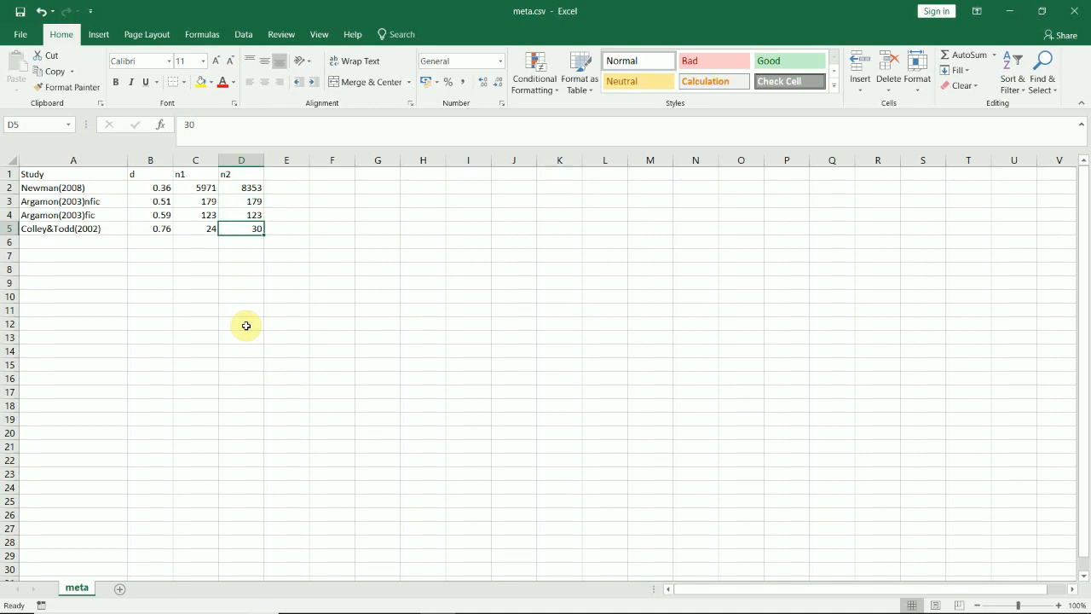
left_click(150, 228)
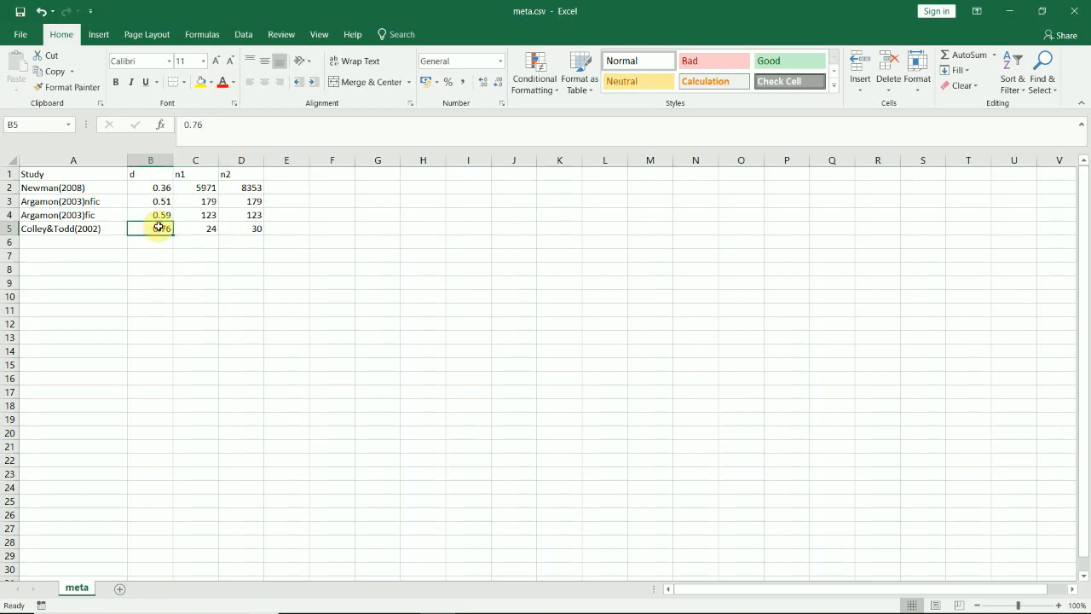
Copy the four-study table A1:D5 and switch back to the browser calculator
left_click(150, 187)
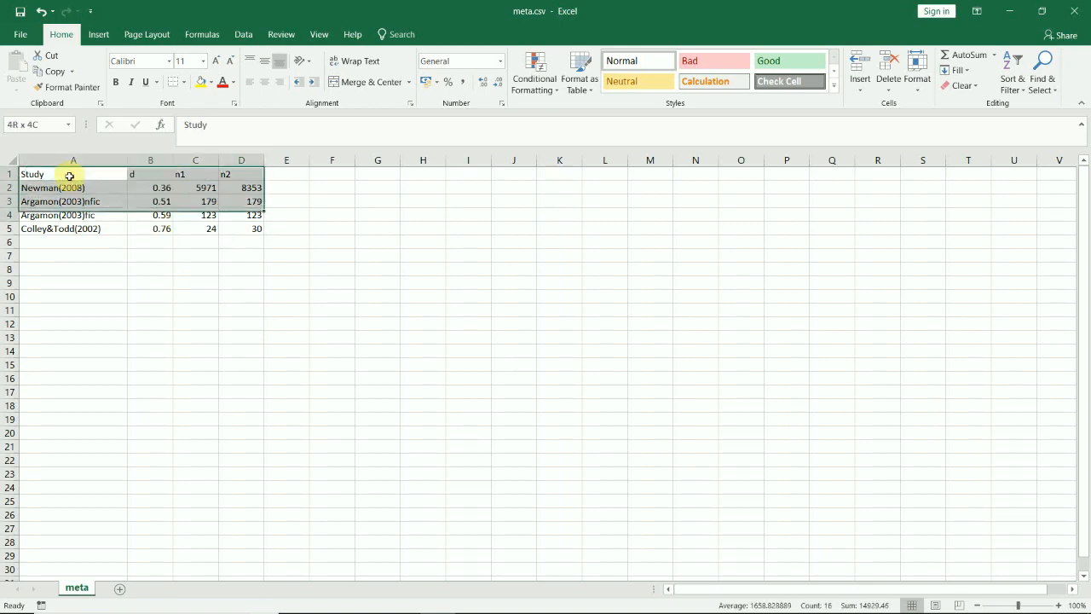
key("ctrl+c")
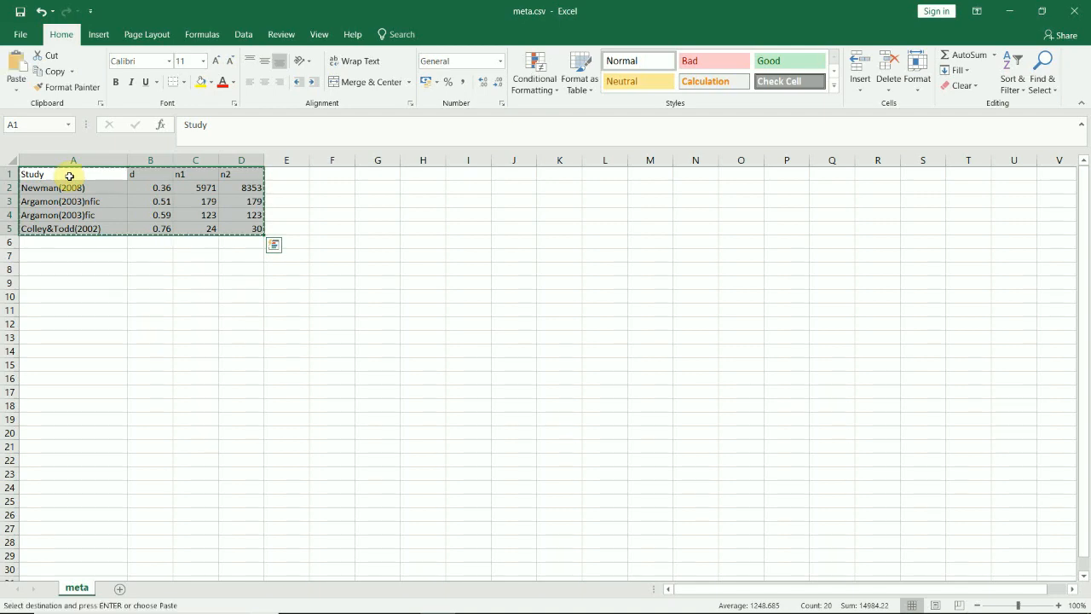
key("alt+tab")
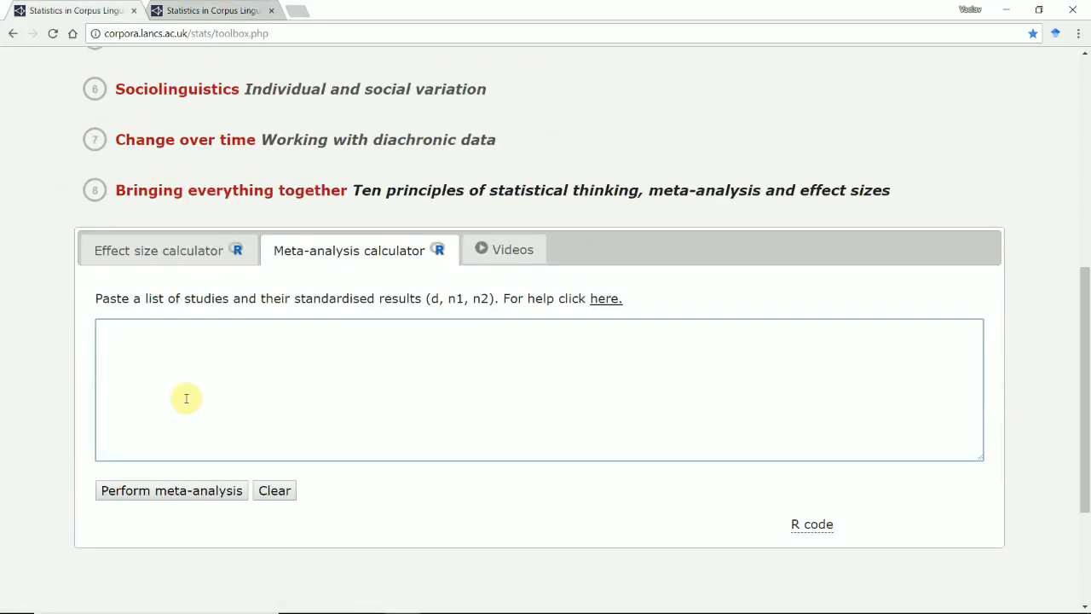
Paste the study data and run the meta-analysis, giving d = 0.47, 95% CI [0.32, 0.62]
left_click(172, 490)
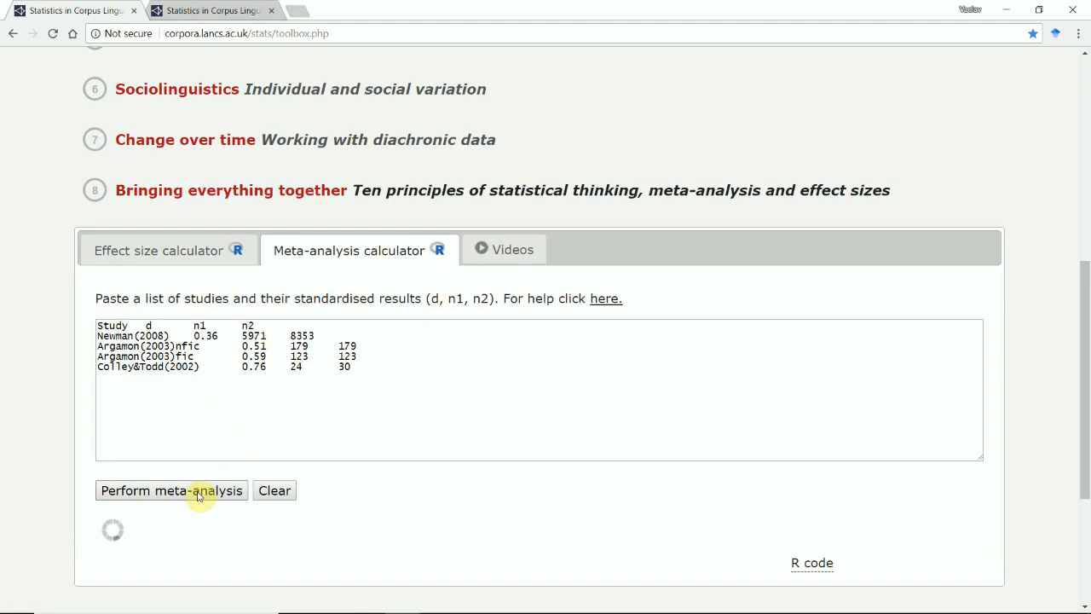
left_click(171, 490)
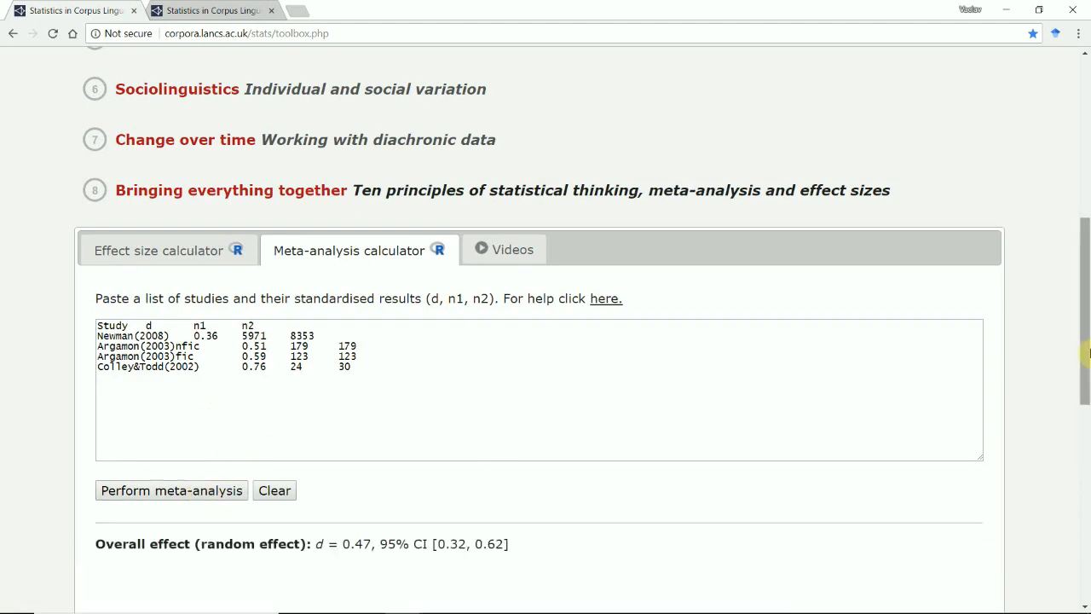
scroll("down", 3)
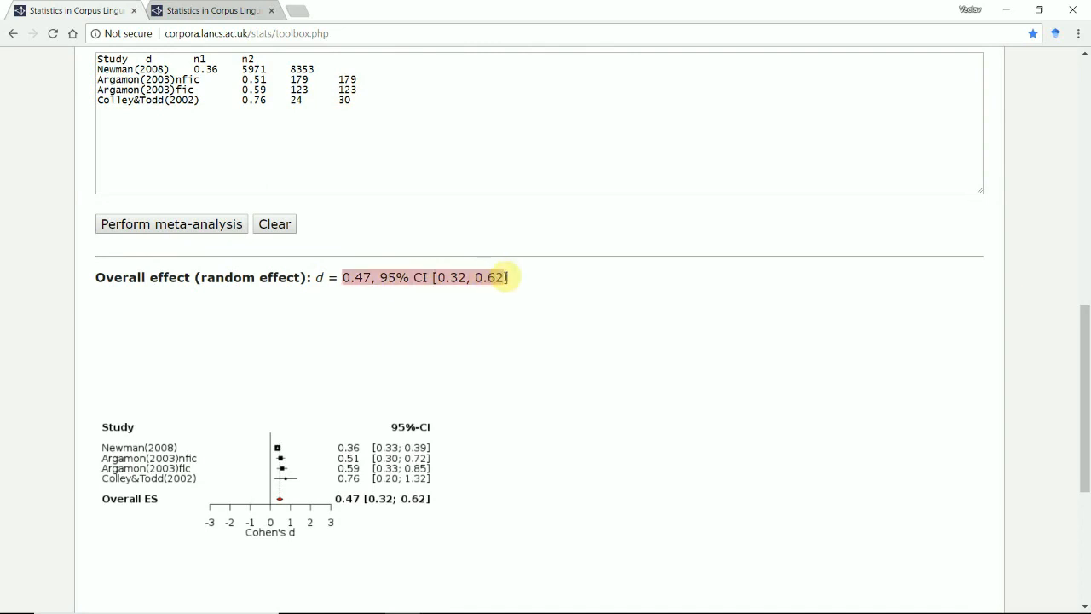
mouse_move(1051, 325)
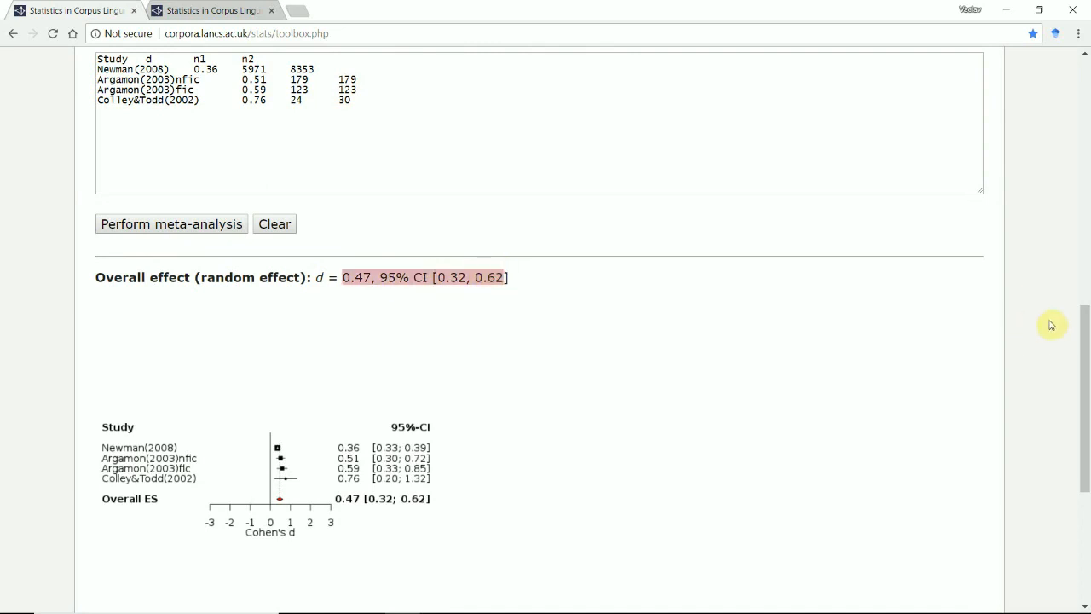
Review the forest plot and display the R code using metagen and forest
scroll("down", 3)
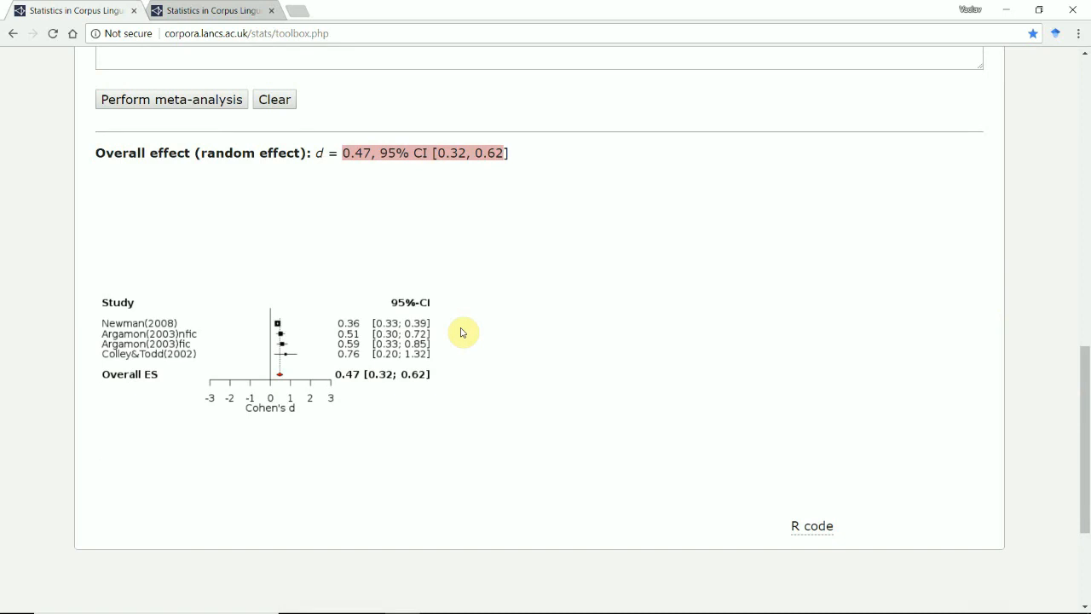
mouse_move(145, 270)
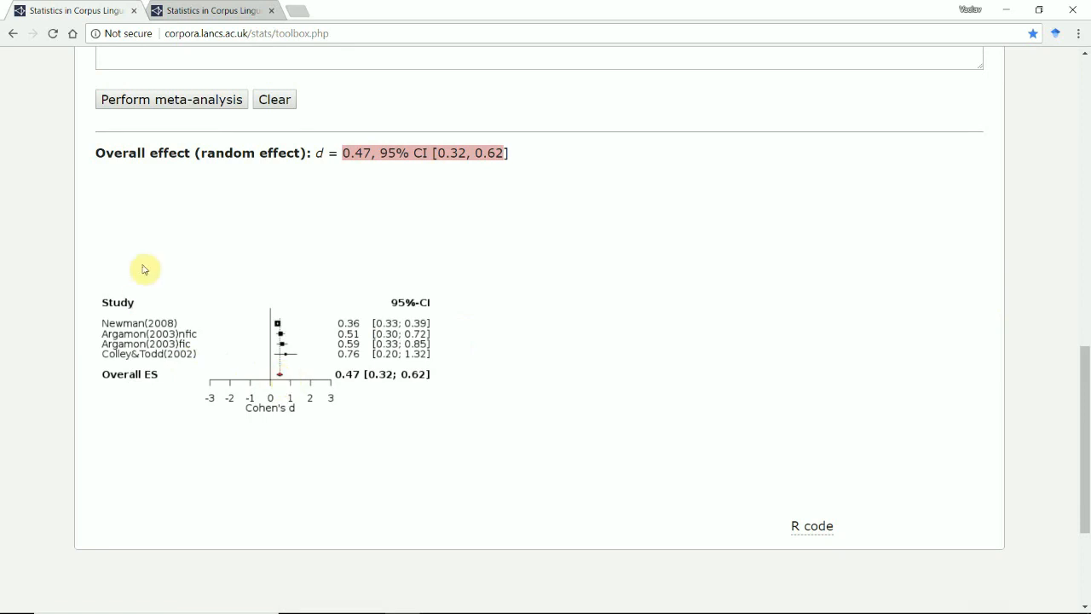
mouse_move(278, 381)
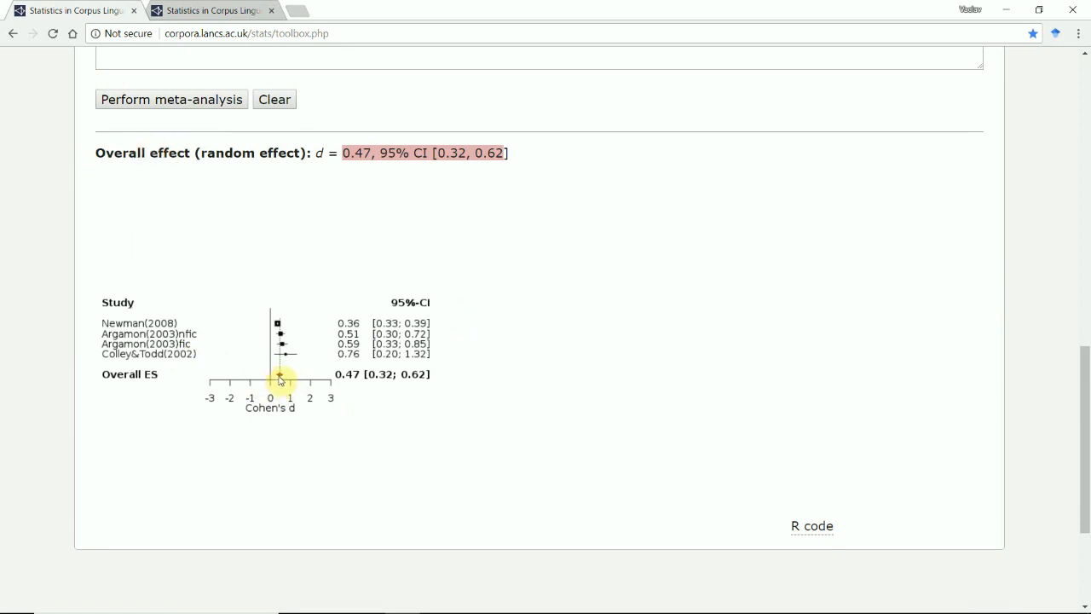
mouse_move(279, 331)
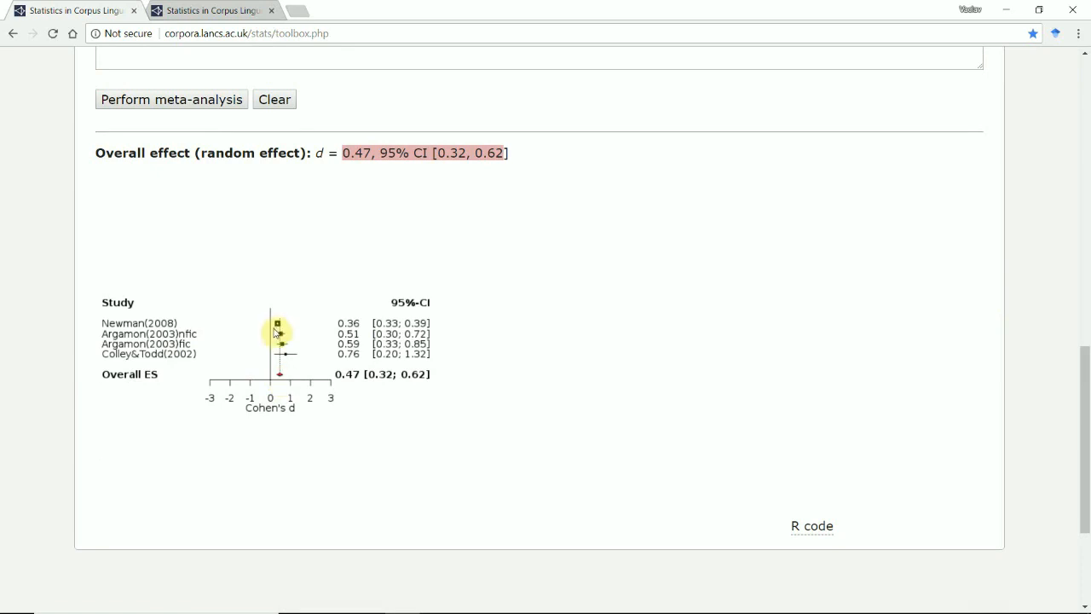
mouse_move(278, 328)
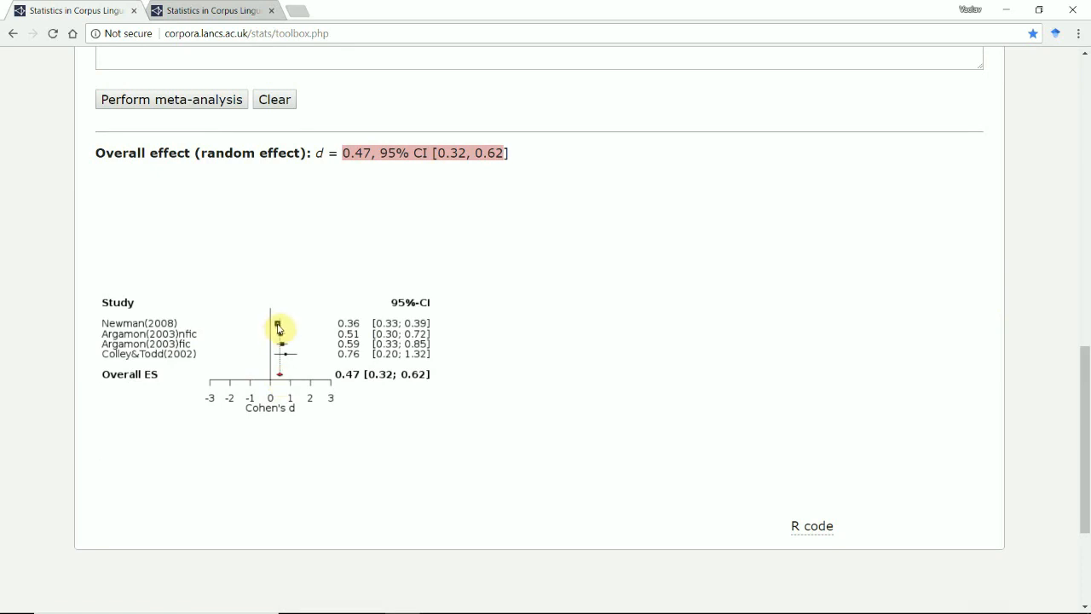
mouse_move(282, 352)
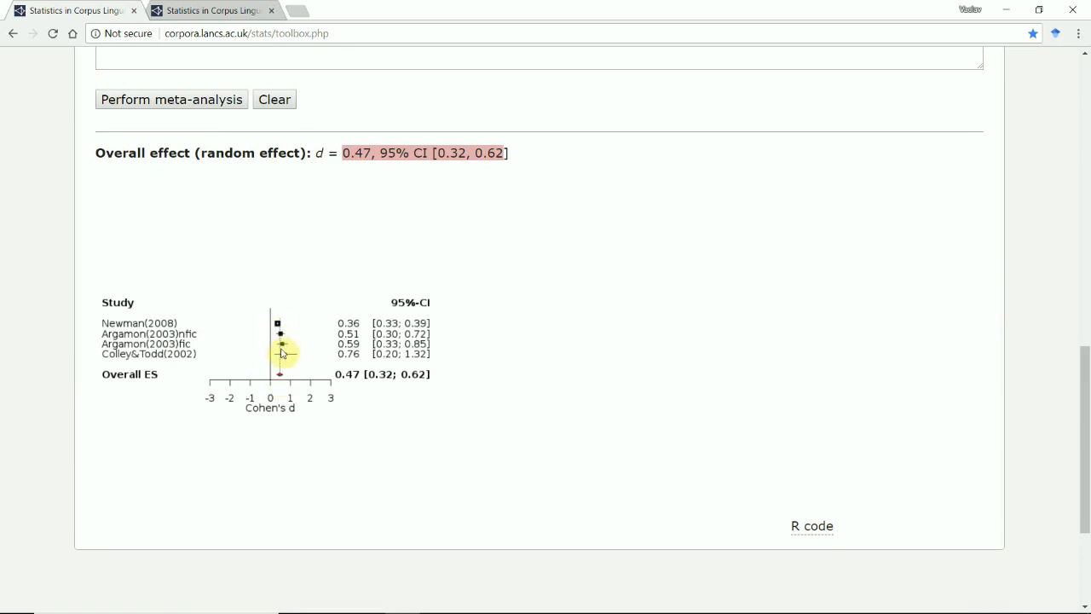
mouse_move(296, 359)
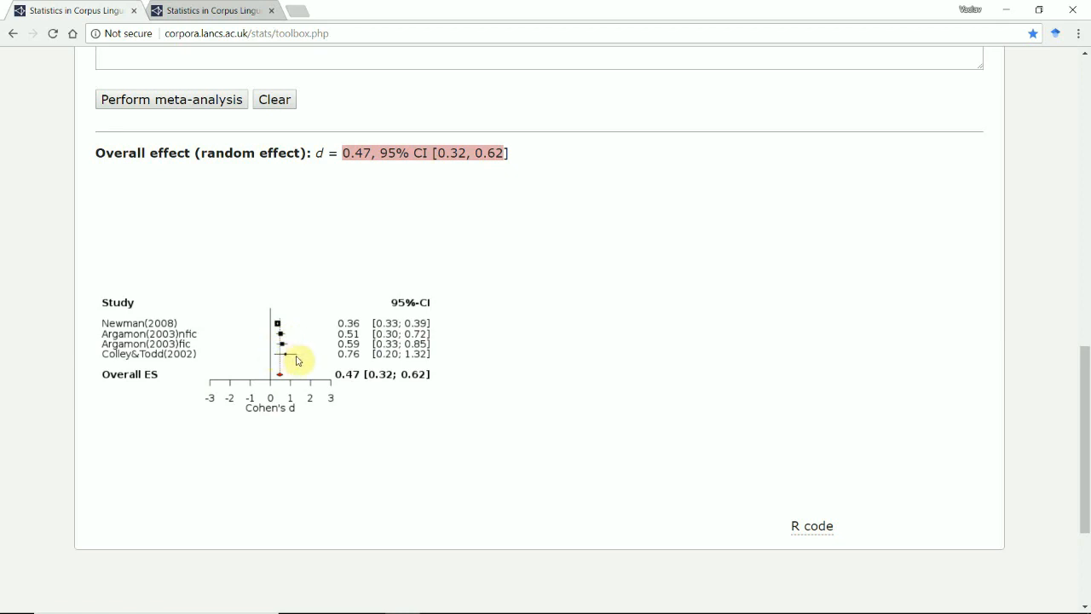
mouse_move(283, 309)
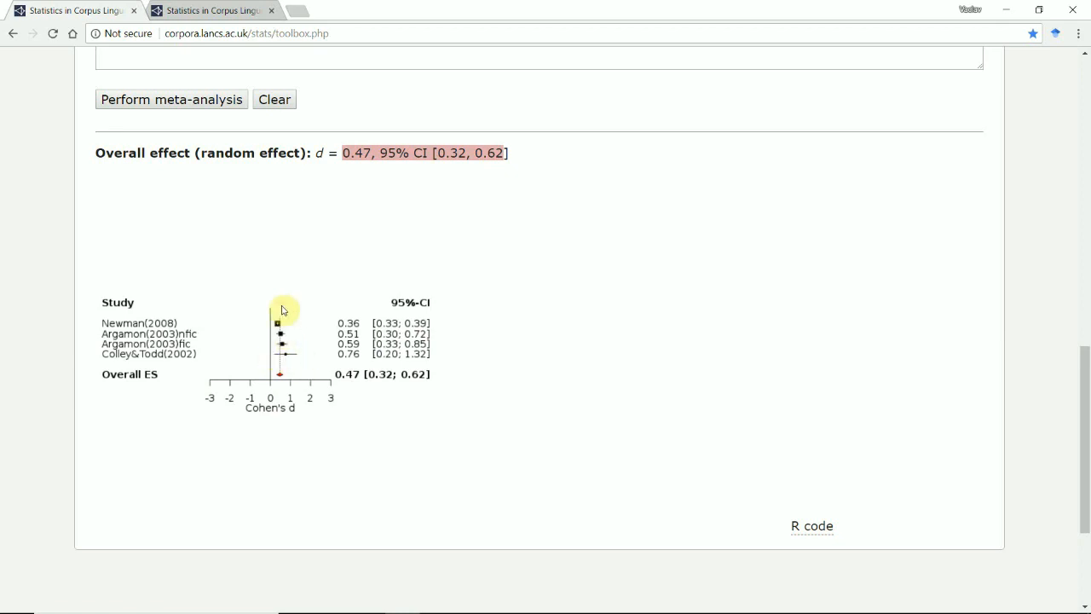
mouse_move(306, 322)
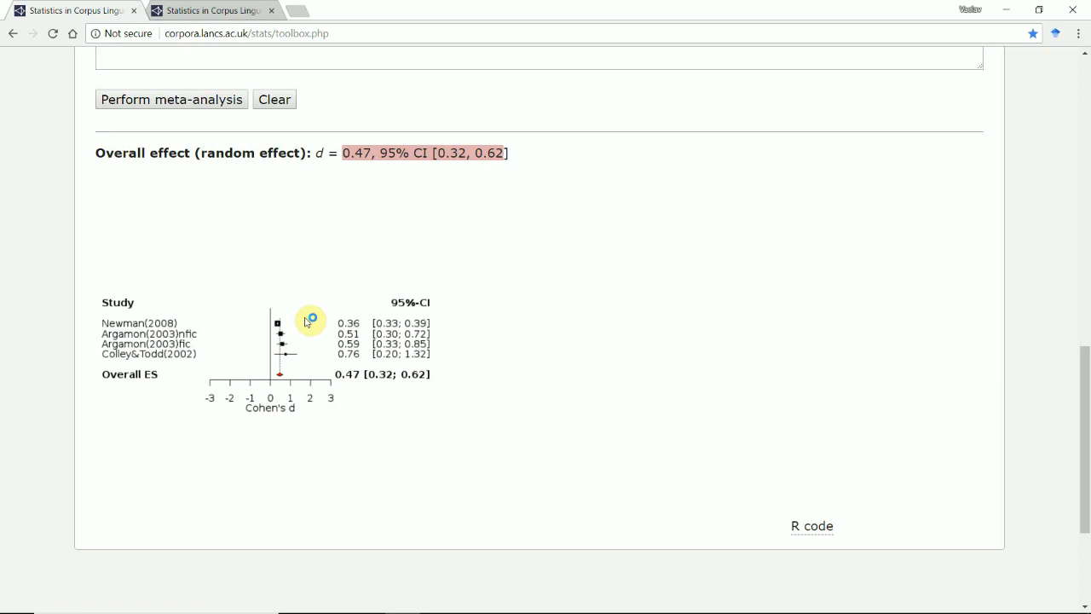
mouse_move(298, 306)
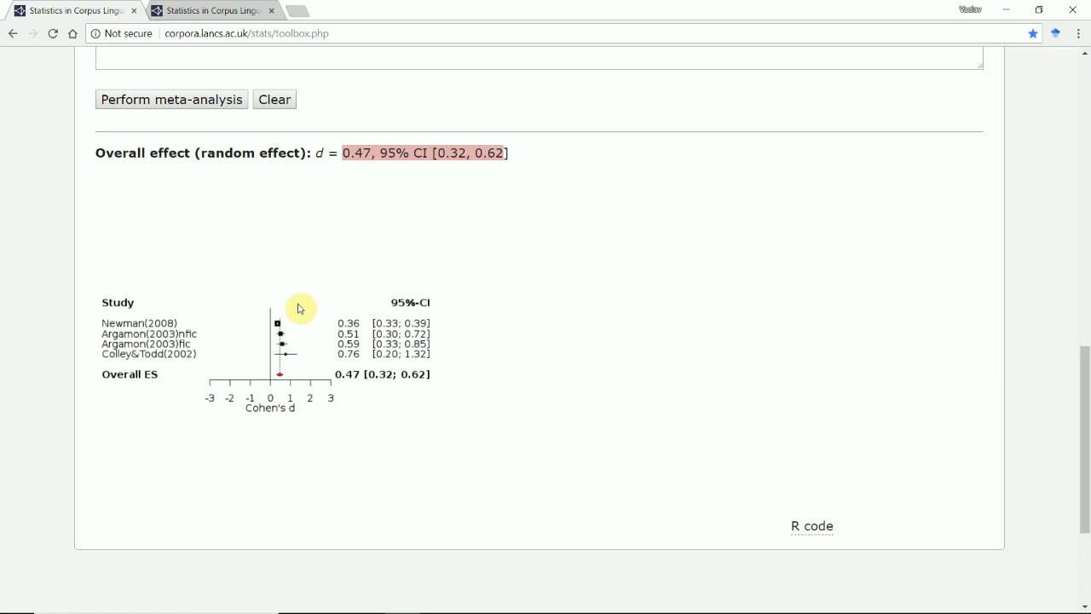
left_click(810, 526)
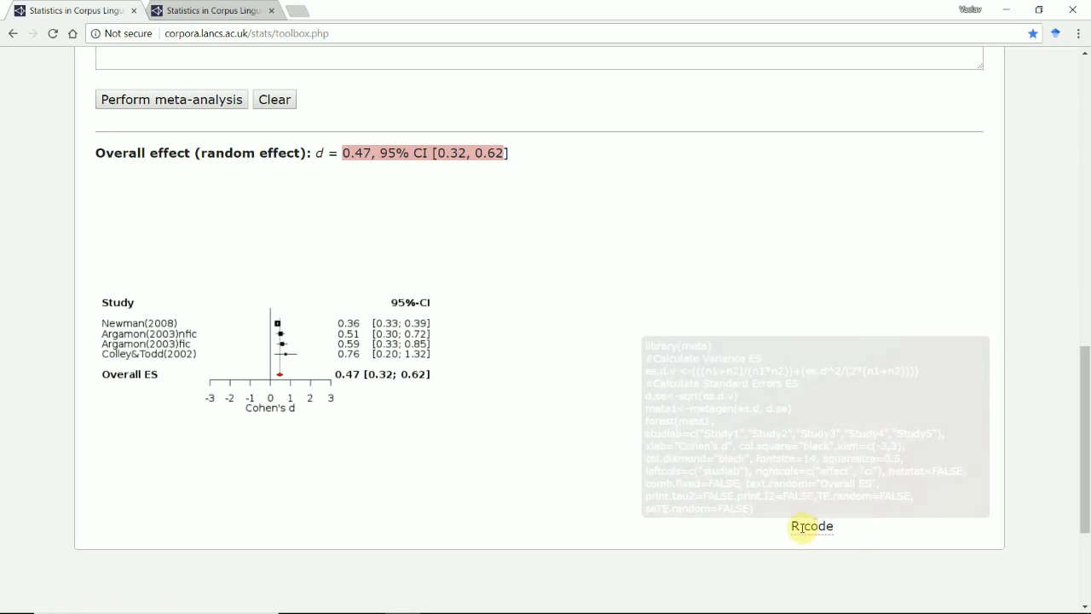